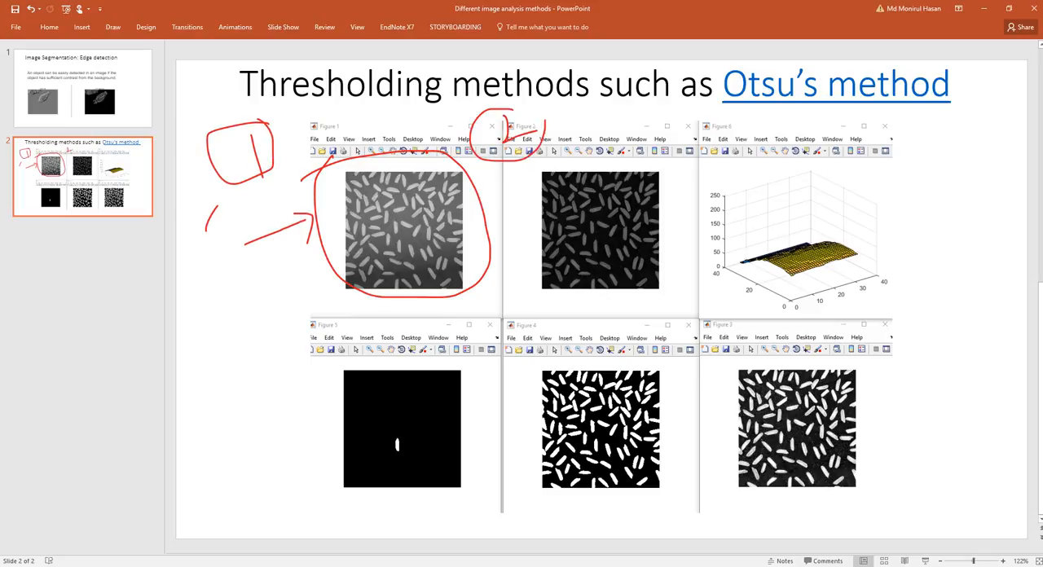
Ink red arrows from the surface plot to the dark and bottom-right images, and circle the percentage note
{"action": "left_click_drag", "start_coordinate": [596, 308], "coordinate": [794, 308]}
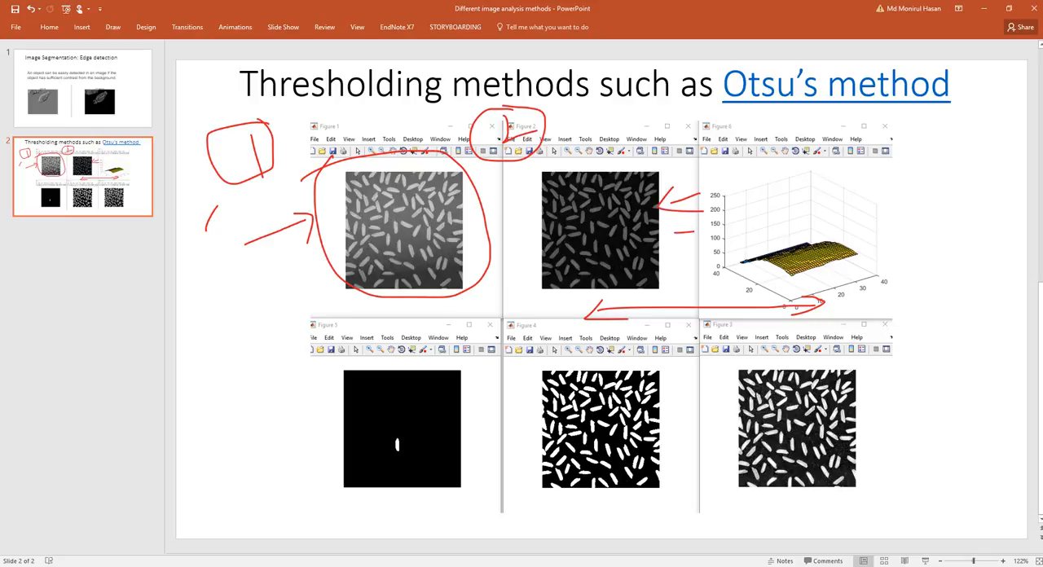
{"action": "left_click_drag", "start_coordinate": [685, 232], "coordinate": [888, 382]}
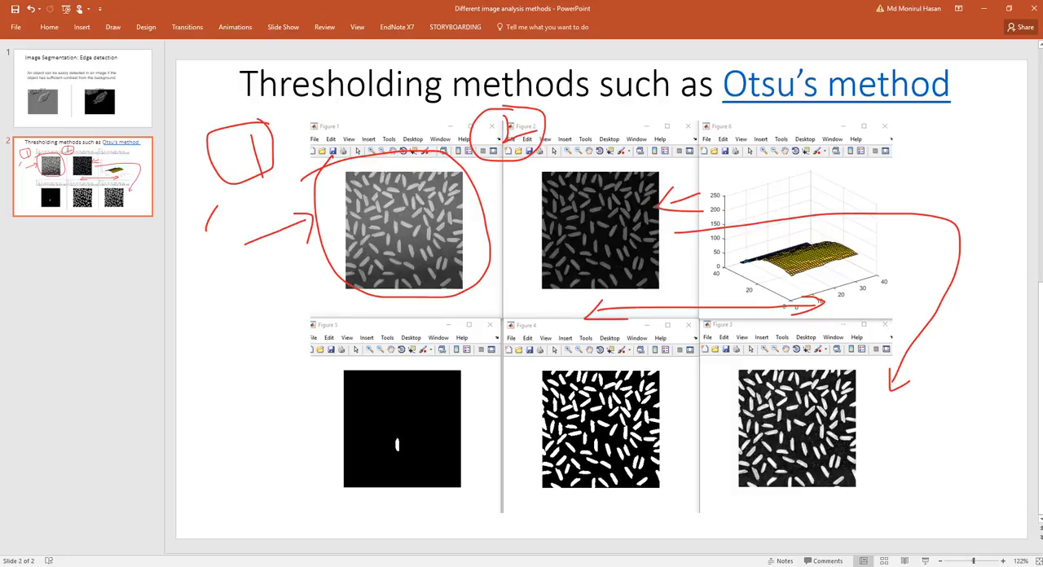
{"action": "left_click_drag", "start_coordinate": [860, 446], "coordinate": [905, 414]}
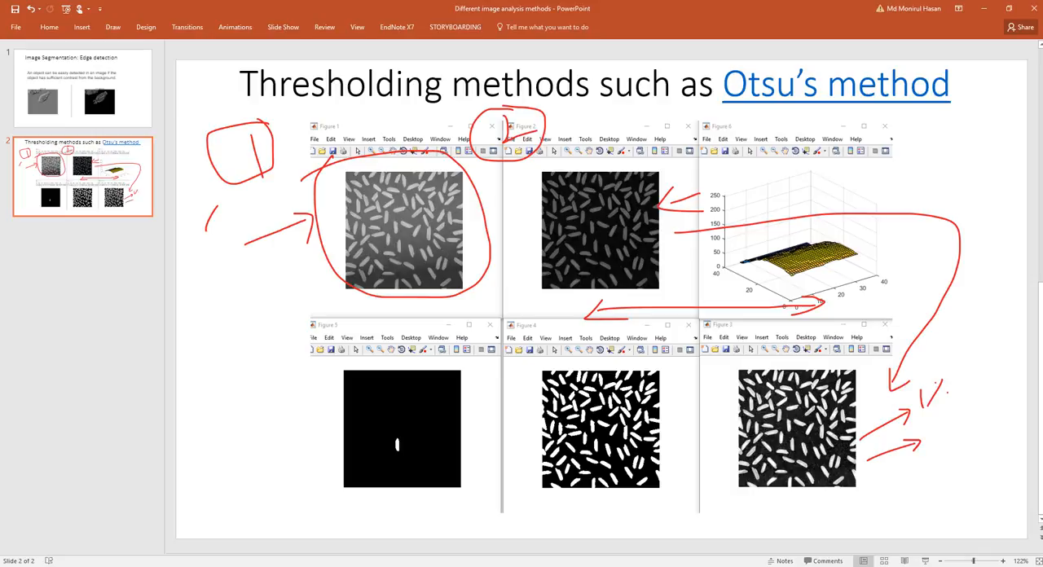
{"action": "left_click_drag", "start_coordinate": [892, 456], "coordinate": [920, 464]}
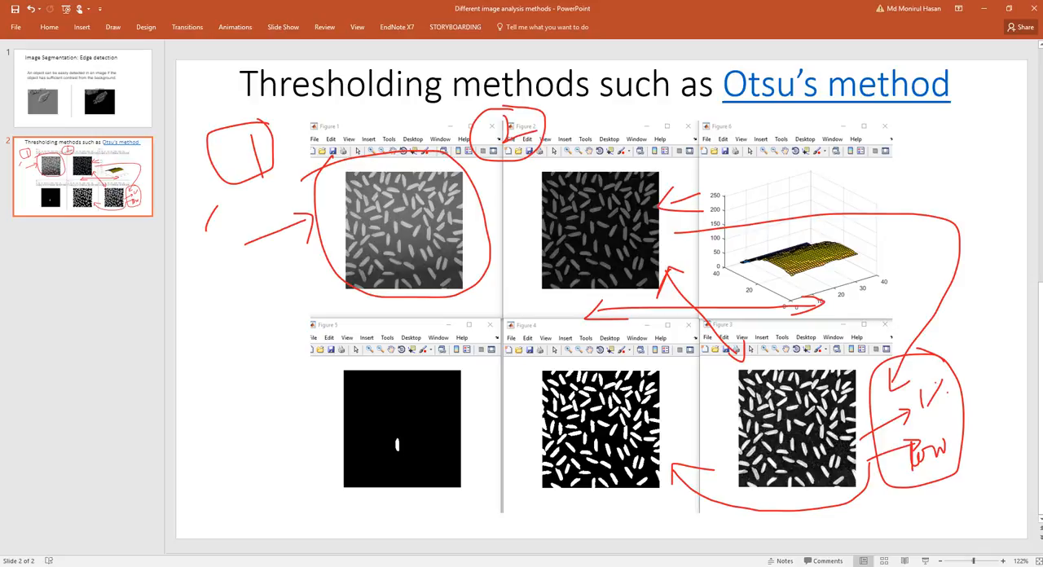
Ink an arrow to the single-grain image, write 50, and circle the lone rice grain
{"action": "left_click_drag", "start_coordinate": [591, 525], "coordinate": [640, 485]}
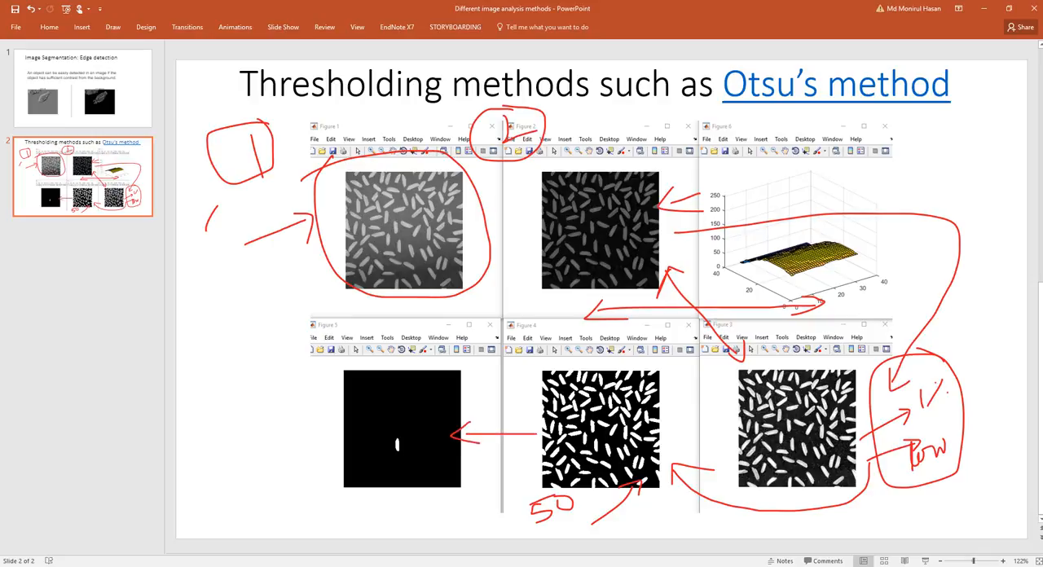
{"action": "left_click_drag", "start_coordinate": [387, 408], "coordinate": [416, 456]}
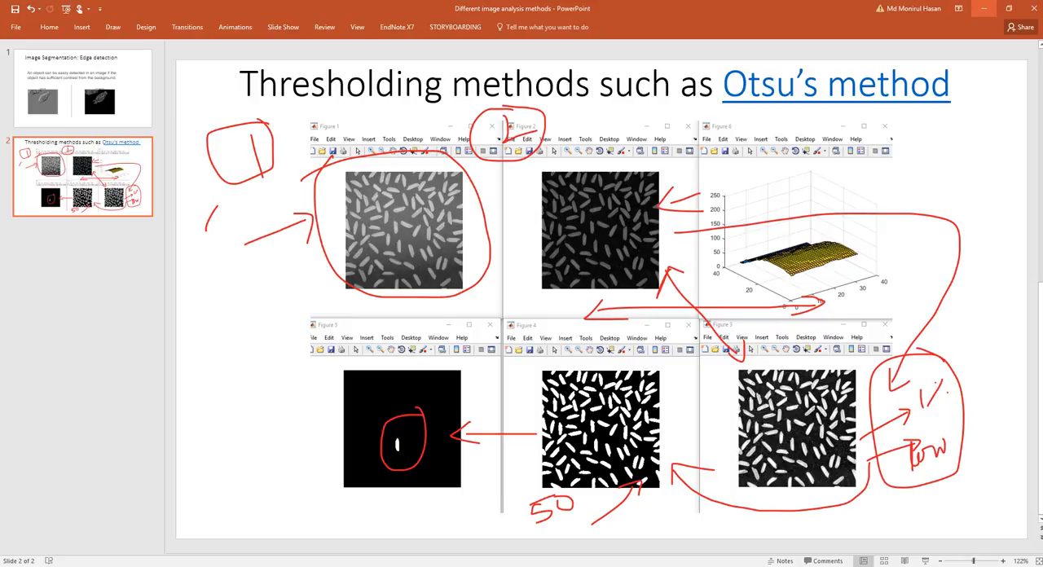
{"action": "mouse_move", "coordinate": [984, 8]}
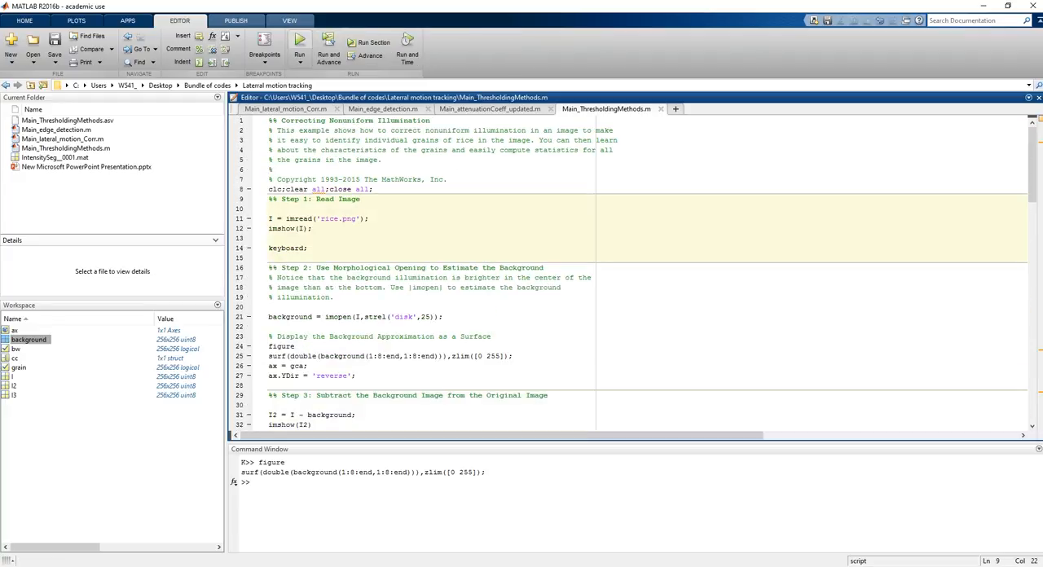
Run the rice script and continue through image reading, background estimation and subtraction
{"action": "left_click", "coordinate": [299, 47]}
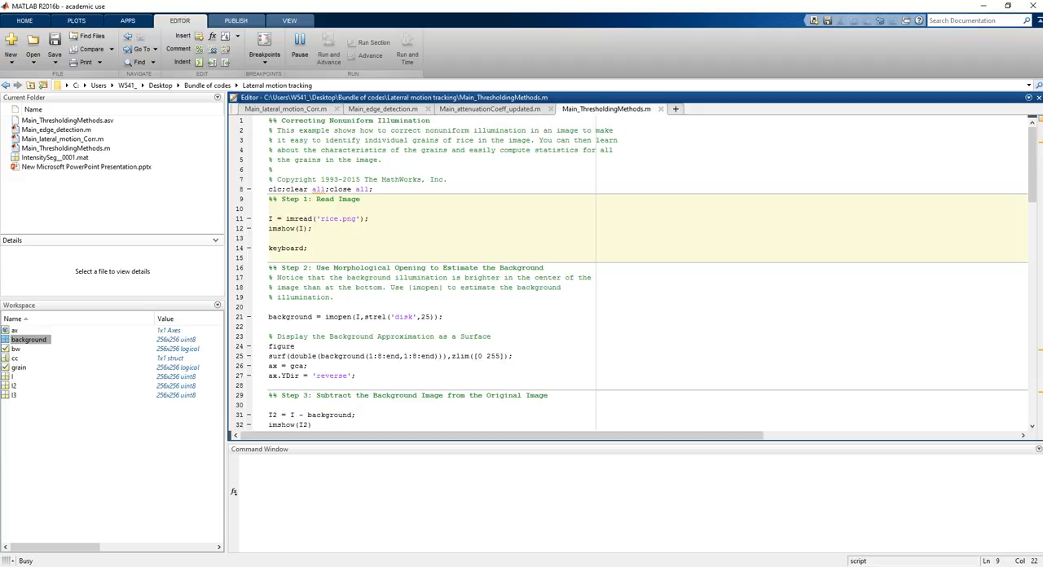
{"action": "left_click", "coordinate": [329, 45]}
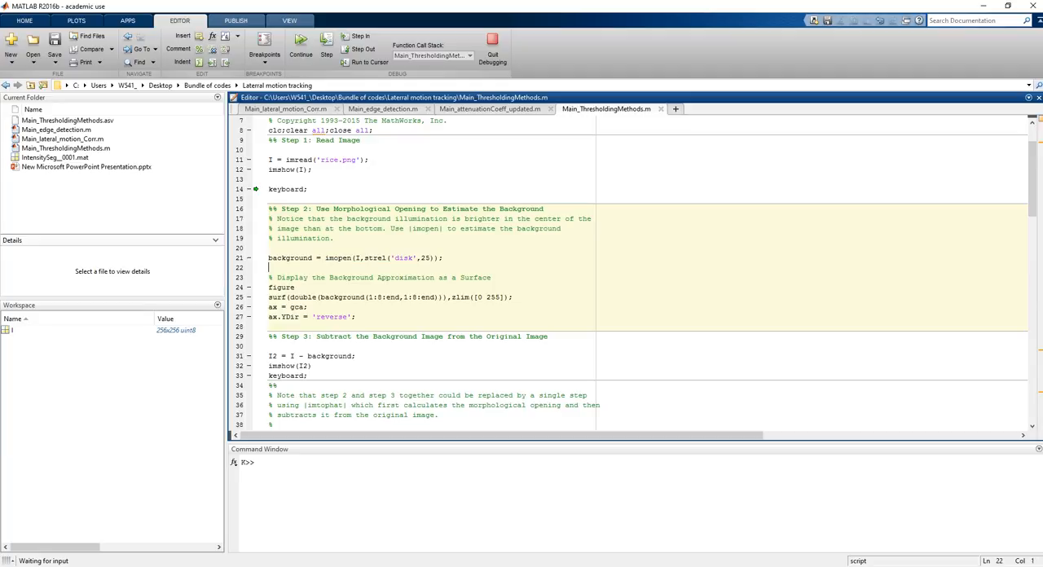
{"action": "scroll", "scroll_direction": "down", "scroll_amount": 3}
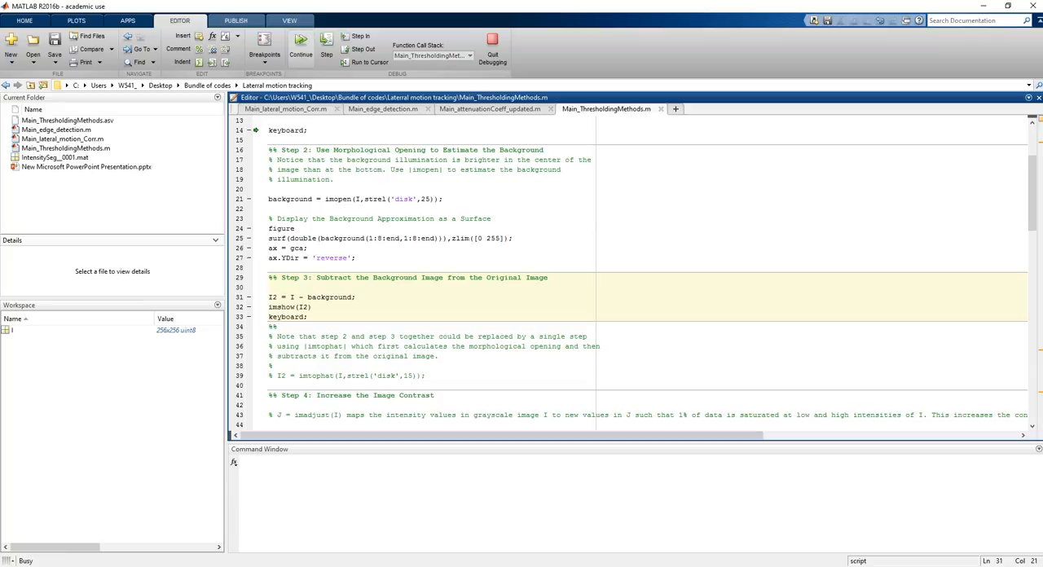
{"action": "left_click", "coordinate": [300, 49]}
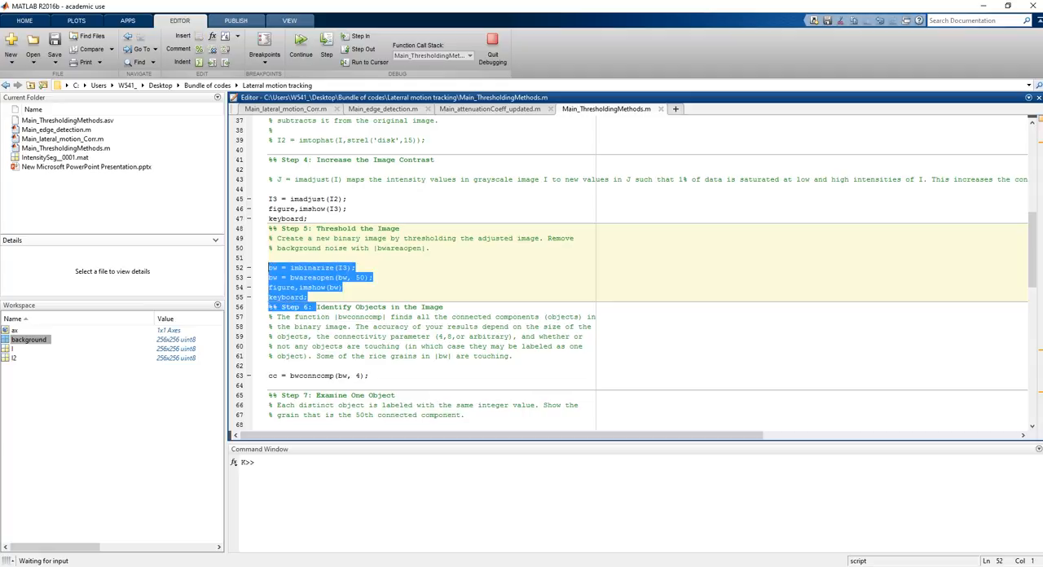
Continue through contrast adjustment and thresholding, then return to the script over the binary image
{"action": "left_click", "coordinate": [301, 48]}
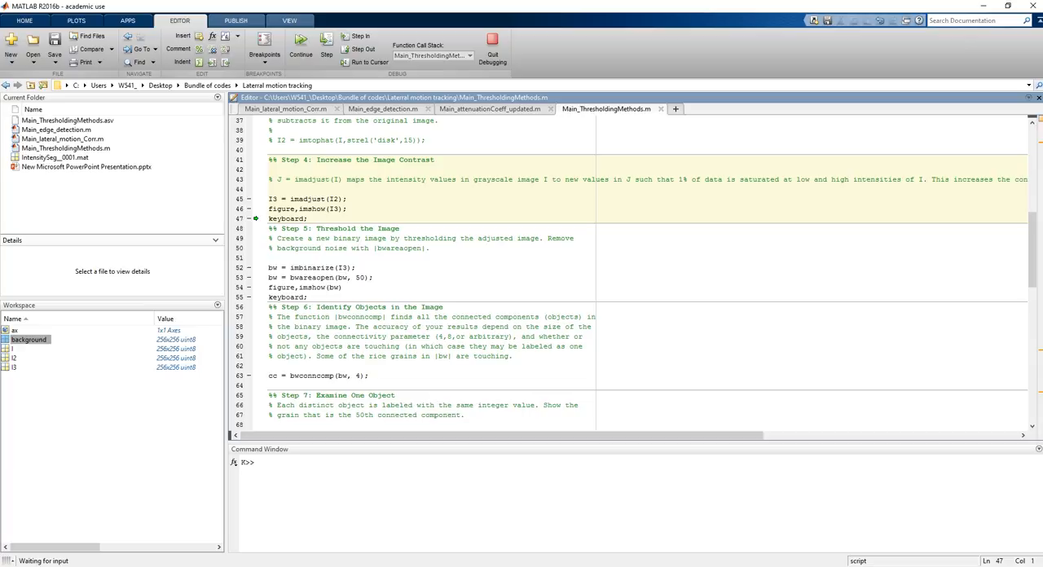
{"action": "left_click", "coordinate": [300, 48]}
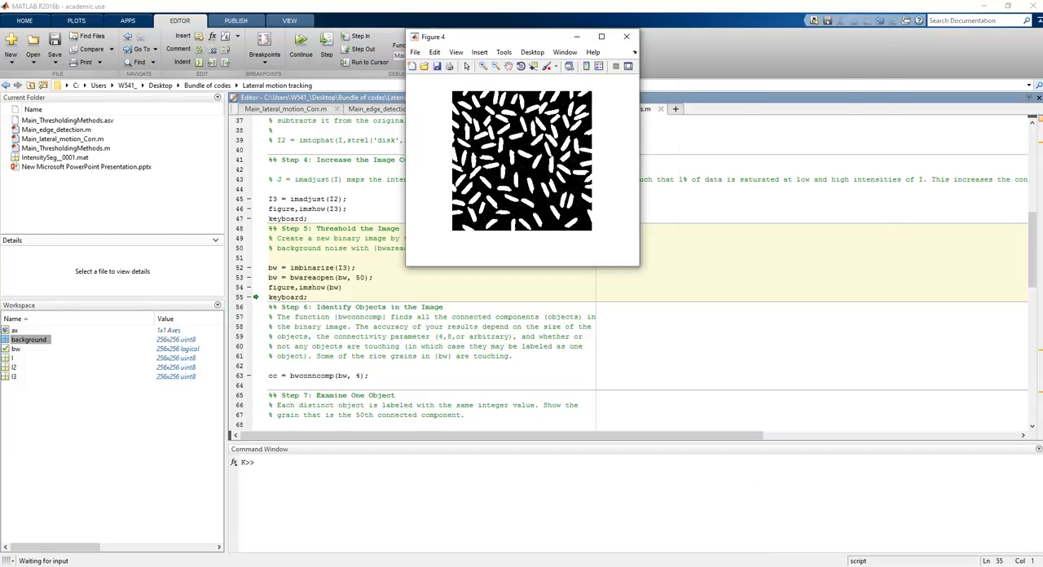
{"action": "left_click", "coordinate": [626, 37]}
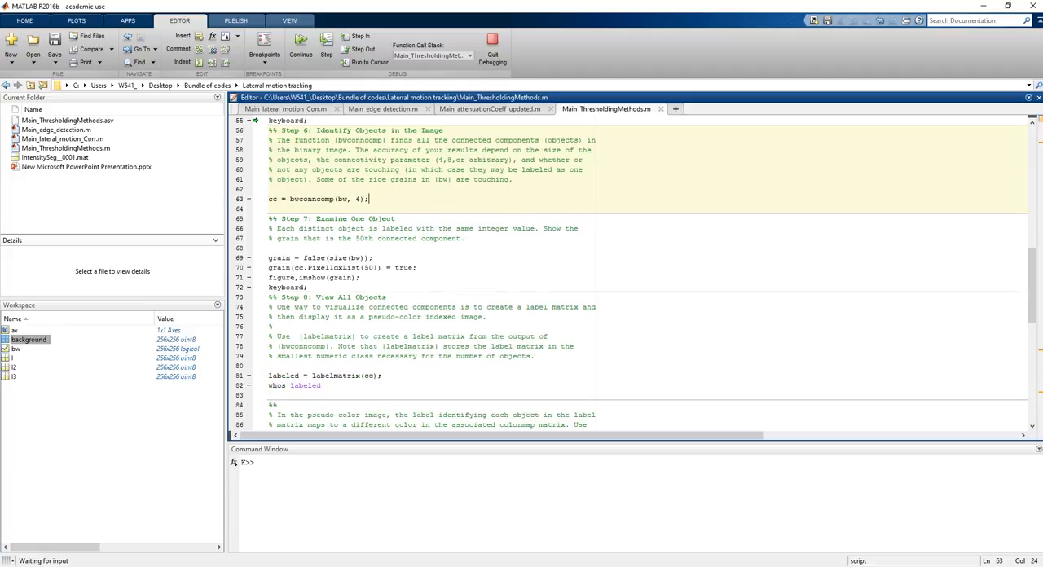
Scroll down the script past Steps 6 and 7, which create cc and the grain mask
{"action": "scroll", "scroll_direction": "down", "scroll_amount": 3}
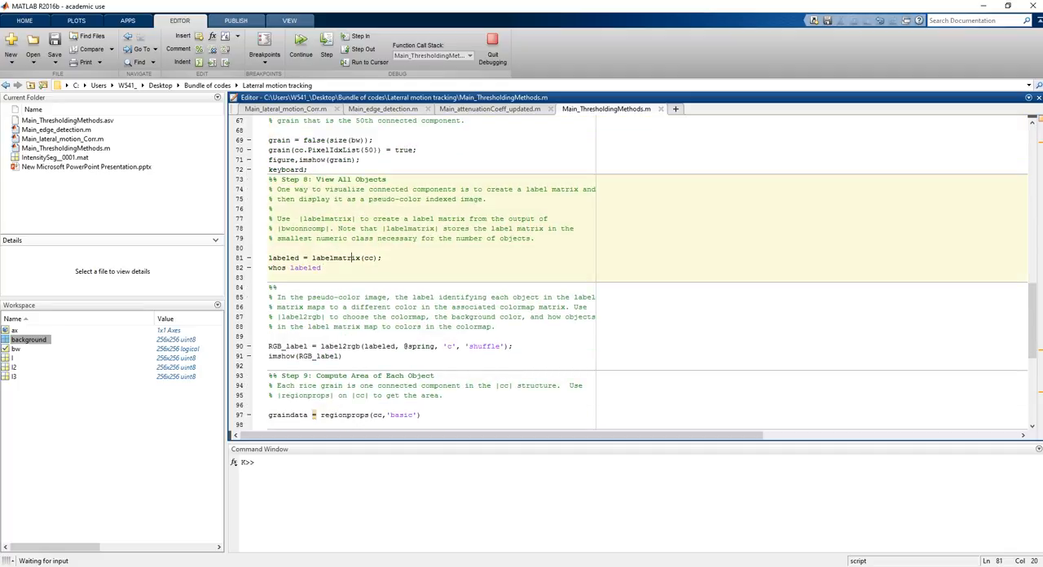
{"action": "scroll", "scroll_direction": "down", "scroll_amount": 3}
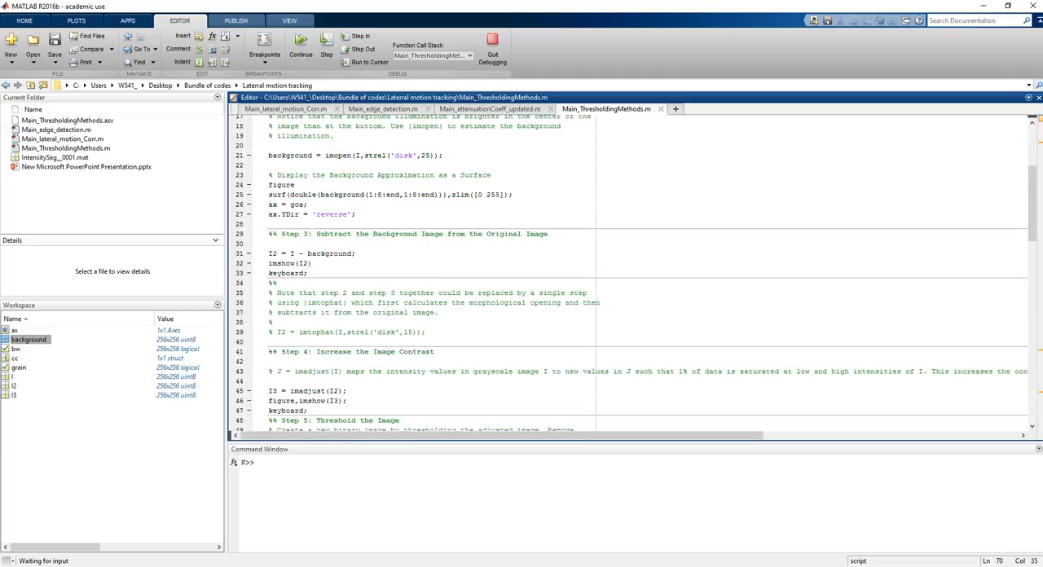
{"action": "scroll", "scroll_direction": "up", "scroll_amount": 3}
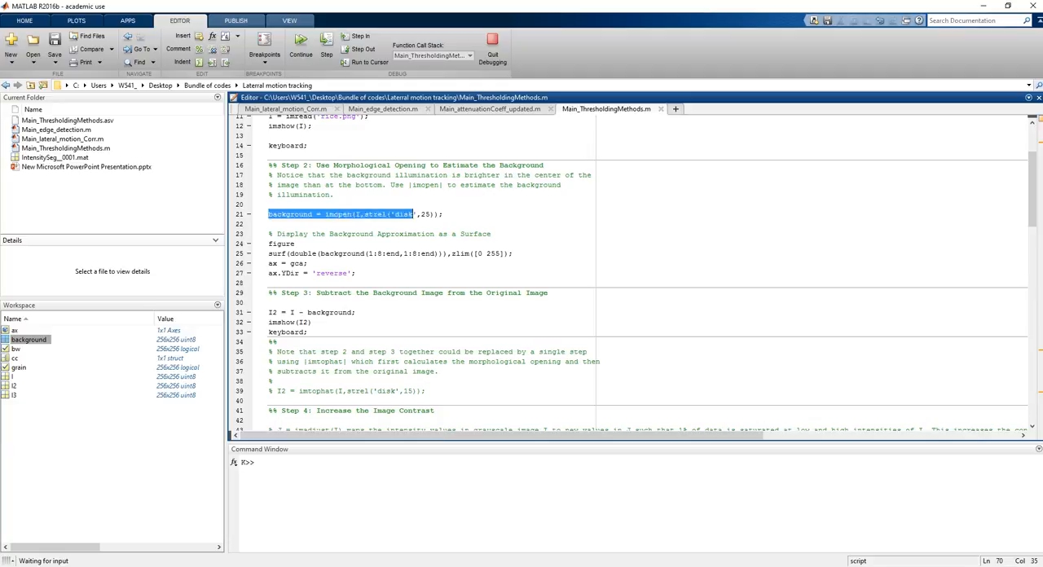
{"action": "left_click", "coordinate": [361, 213]}
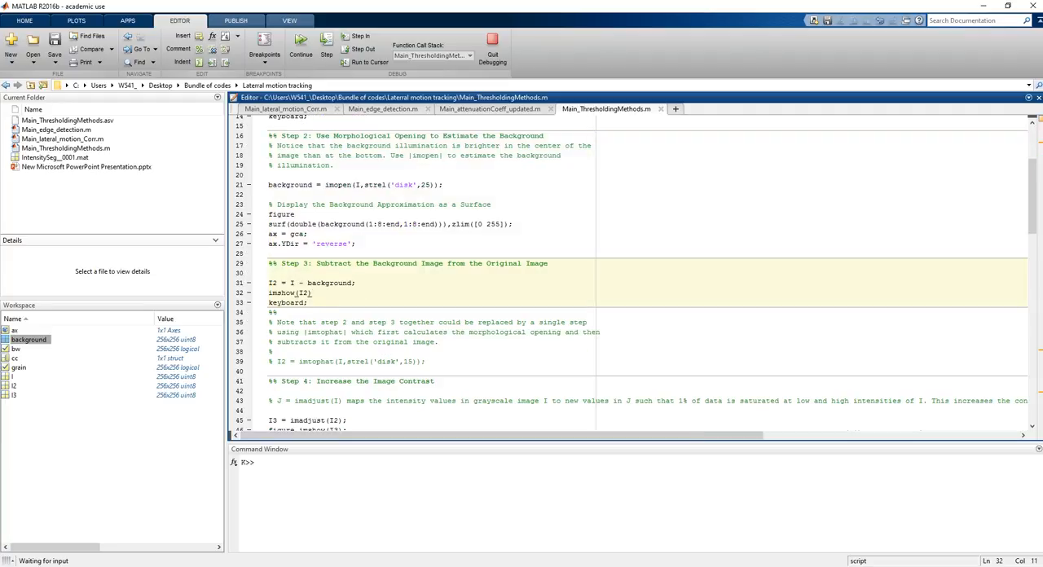
{"action": "scroll", "scroll_direction": "down", "scroll_amount": 3}
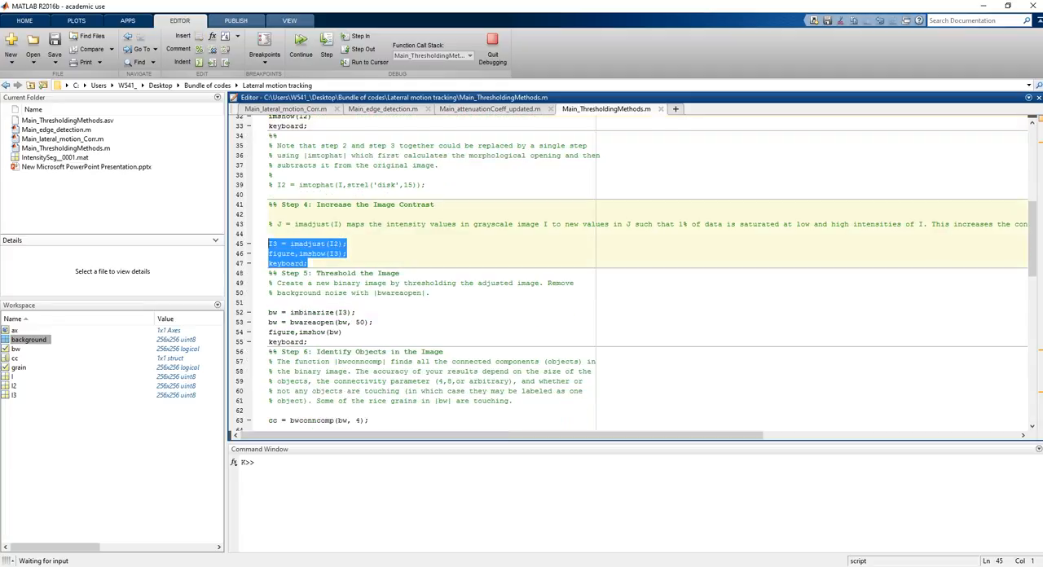
{"action": "left_click", "coordinate": [399, 273]}
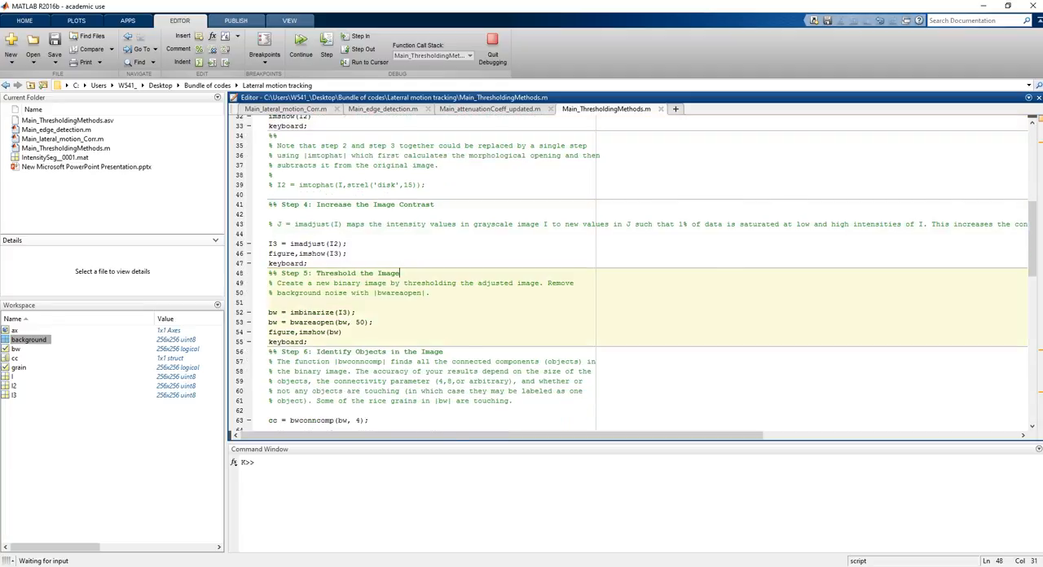
{"action": "scroll", "scroll_direction": "down", "scroll_amount": 3}
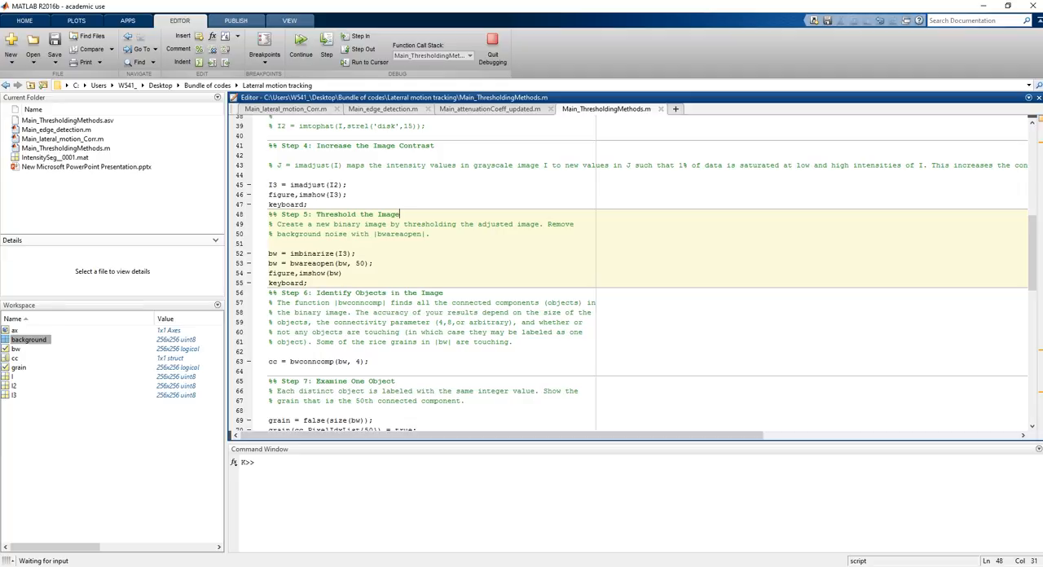